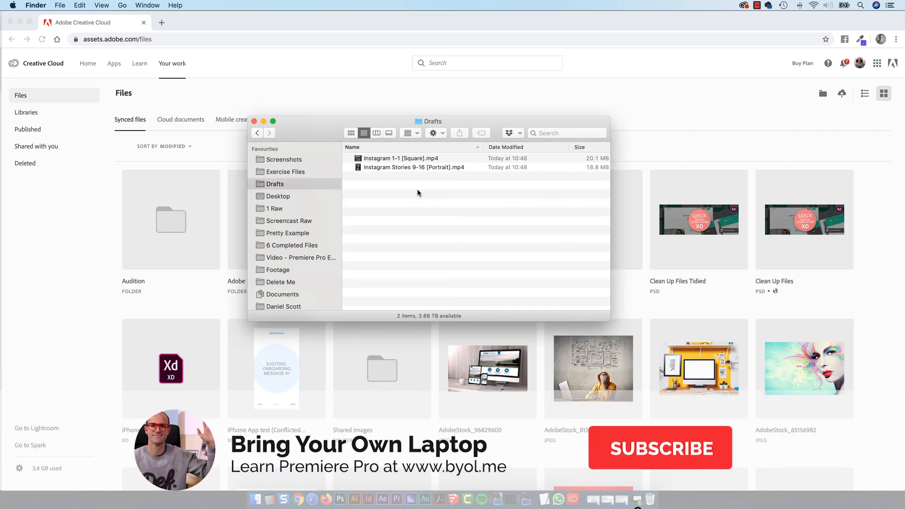
Step: Select the square Instagram video and show the Creative Cloud Files folder in Finder
click(660, 448)
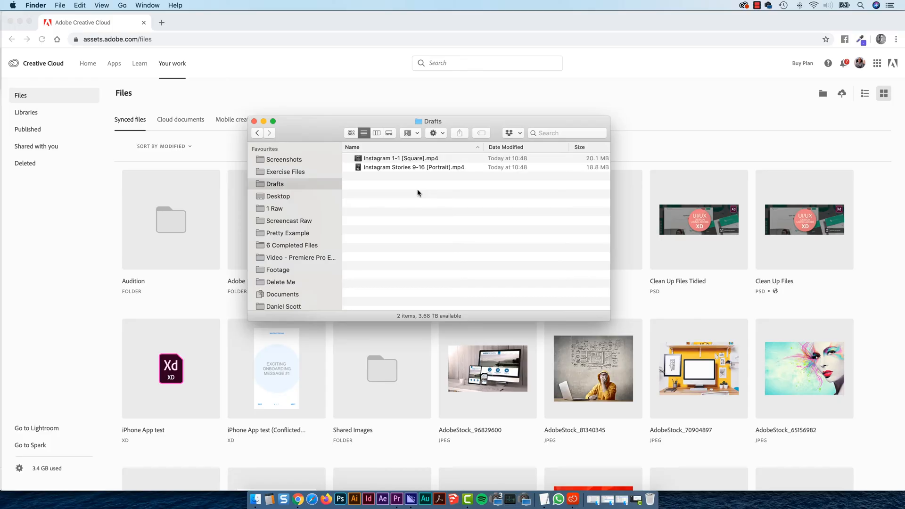
mouse_move(436, 211)
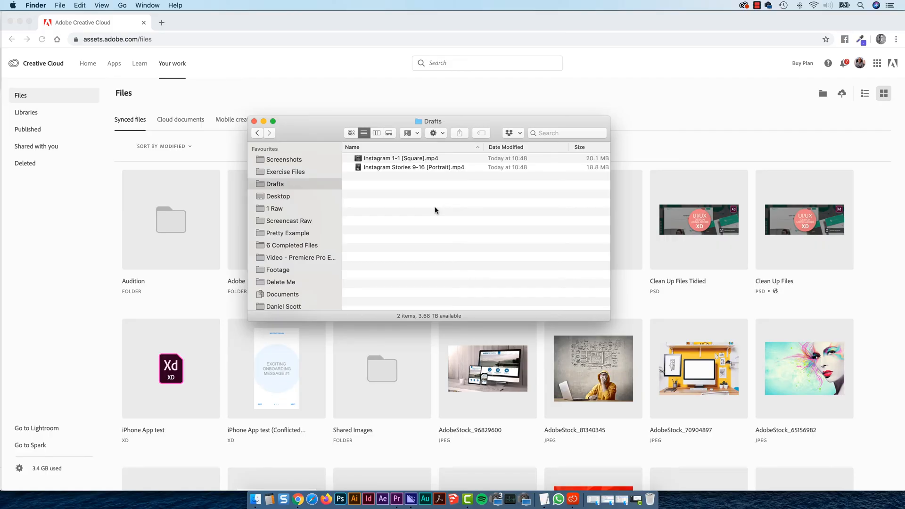
click(399, 159)
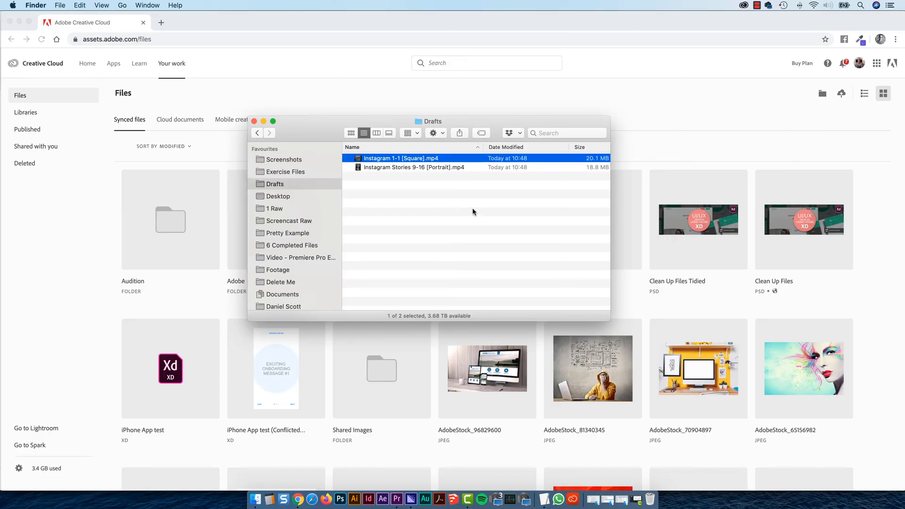
mouse_move(352, 200)
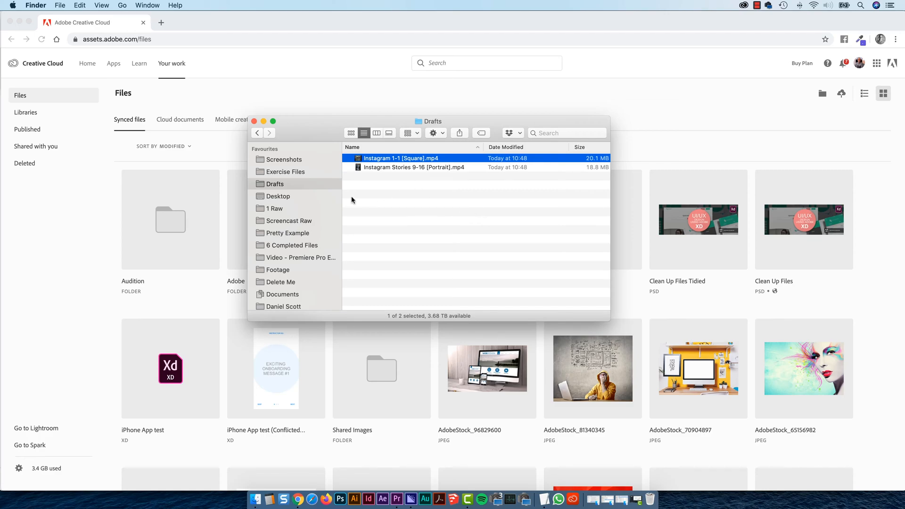
mouse_move(372, 200)
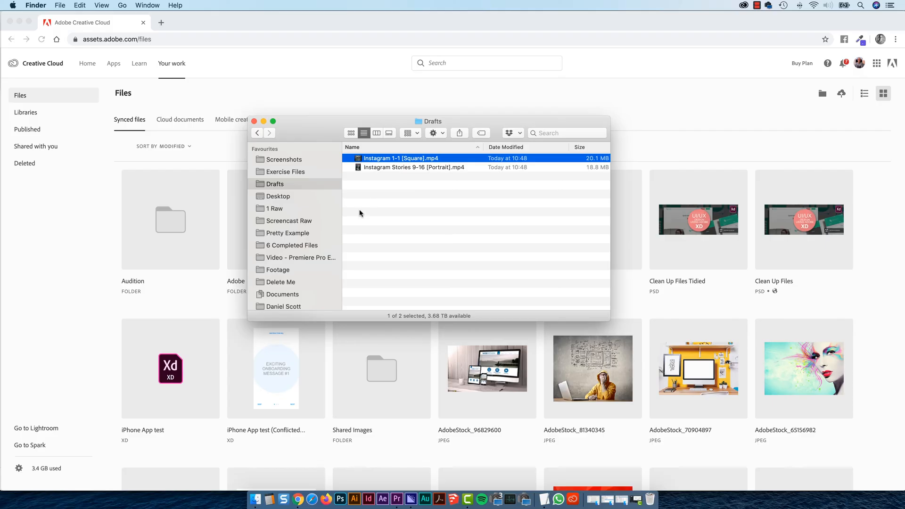
mouse_move(292, 229)
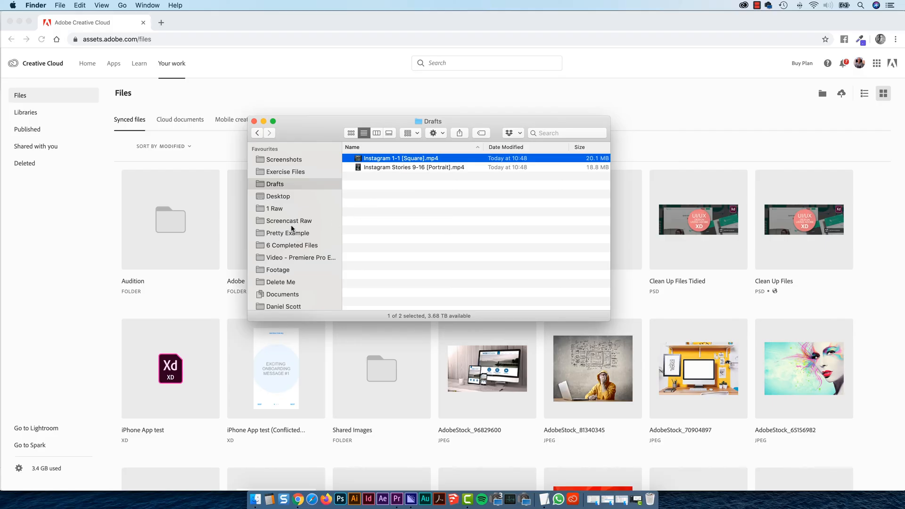
click(294, 257)
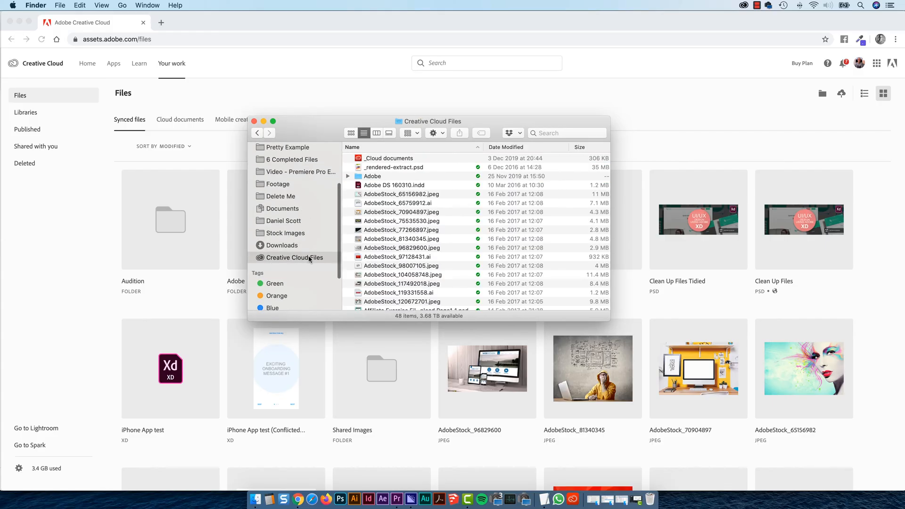
mouse_move(290, 262)
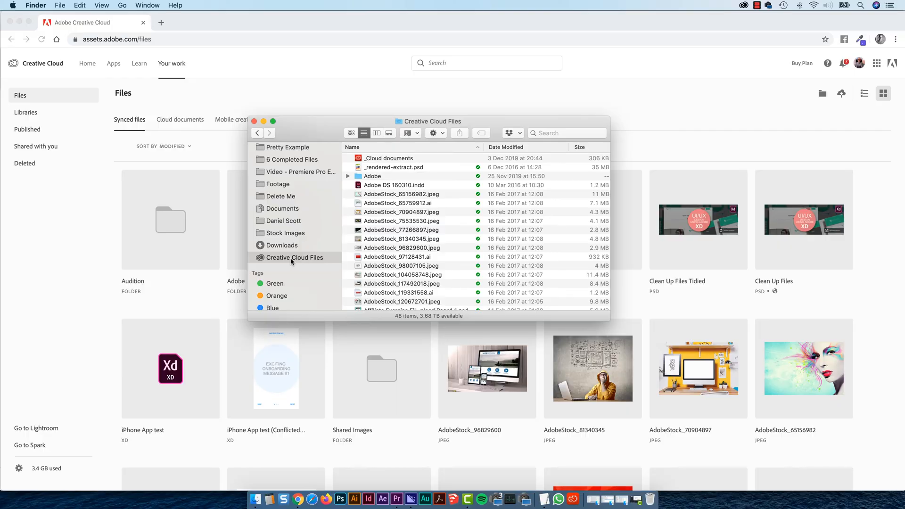
Step: Bring up a second Finder window on the home folder via the title-bar folder list
click(430, 121)
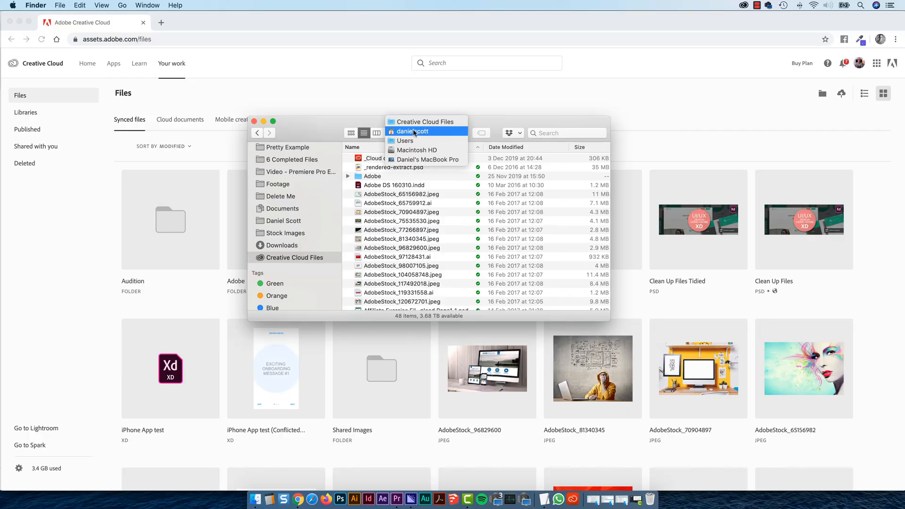
mouse_move(409, 126)
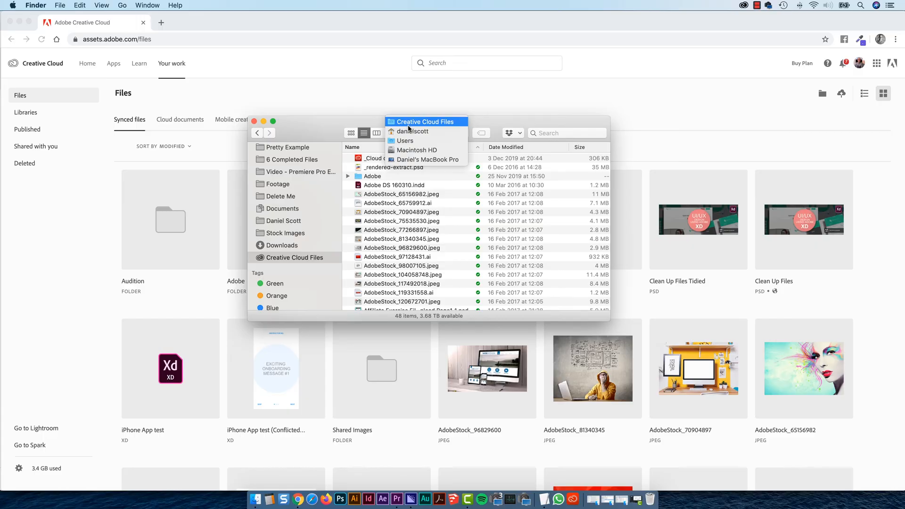
mouse_move(439, 126)
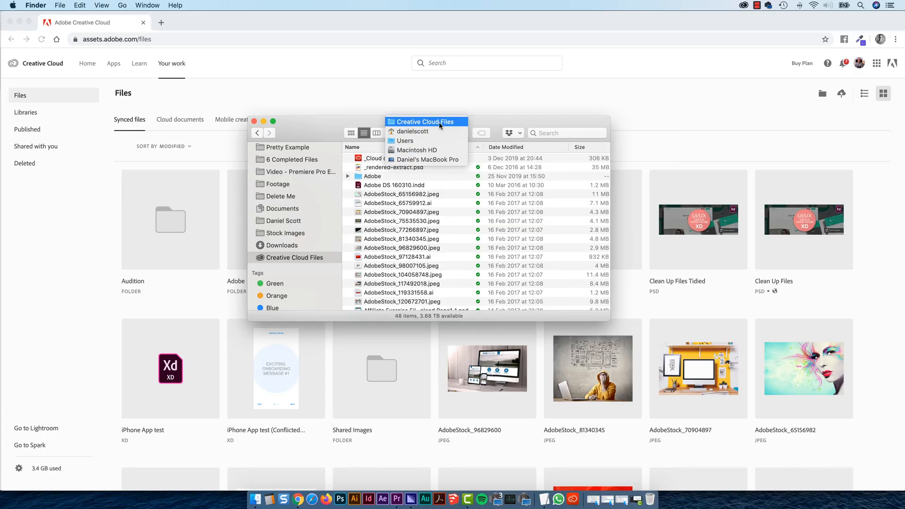
click(426, 122)
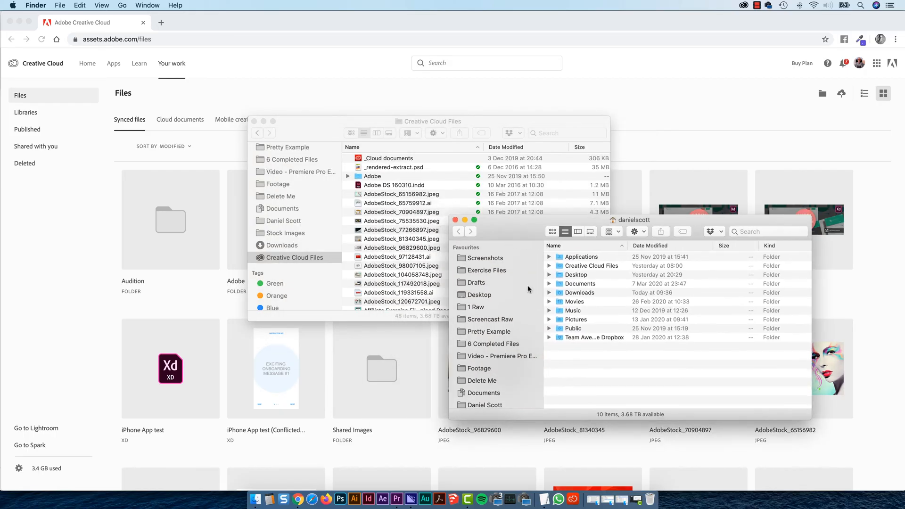
Step: Show the Drafts folder in the second window so the video can be dragged into Creative Cloud Files
click(476, 283)
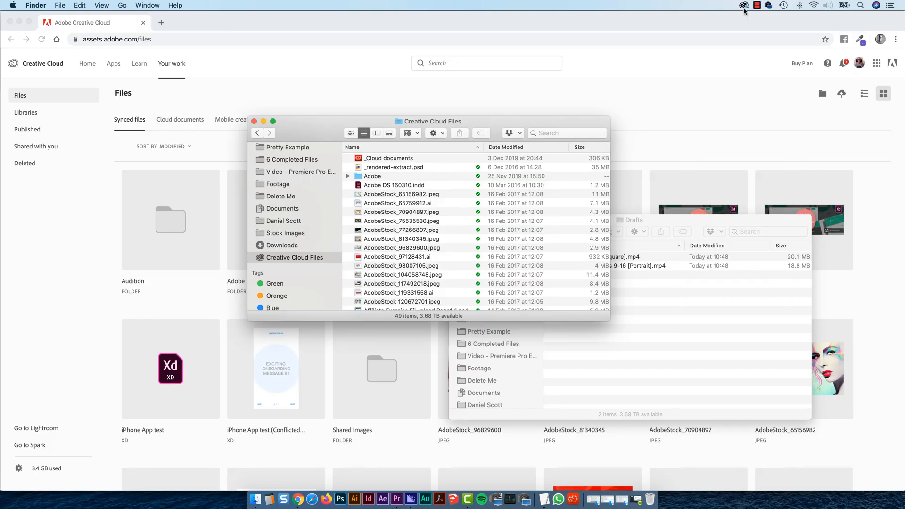
mouse_move(405, 186)
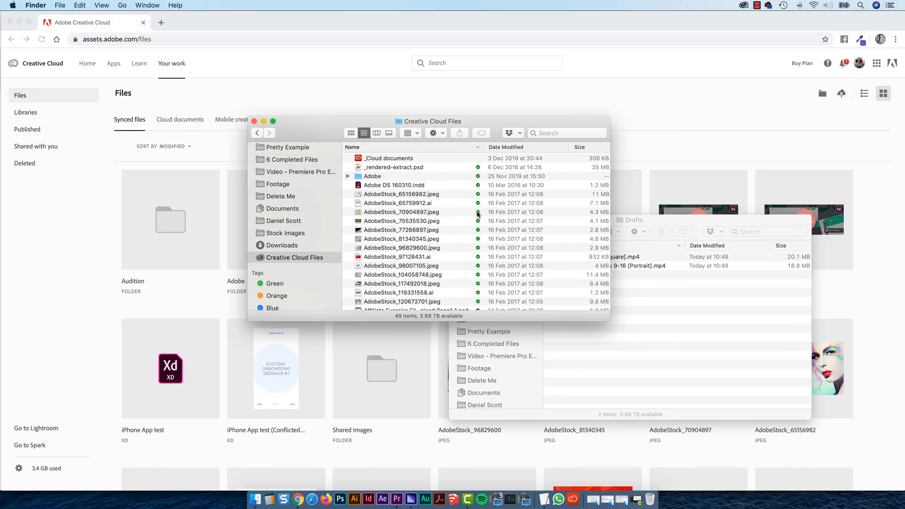
mouse_move(416, 248)
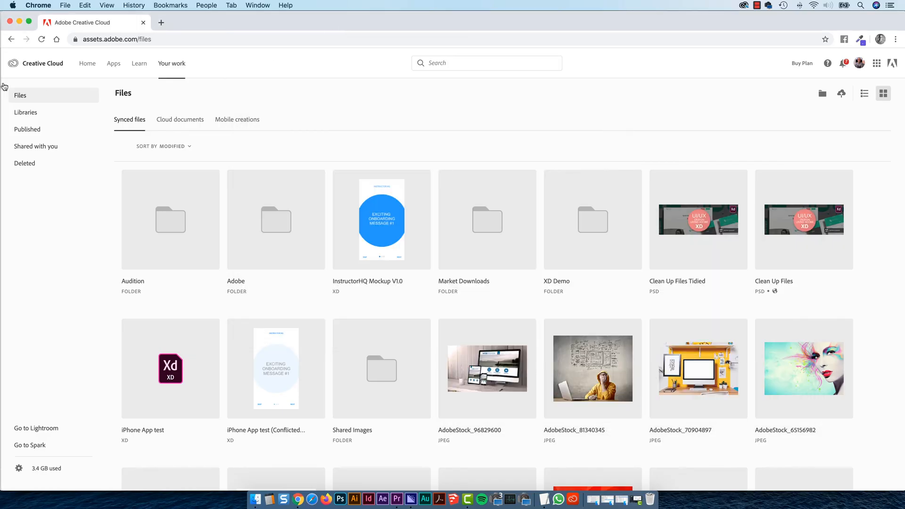
mouse_move(156, 51)
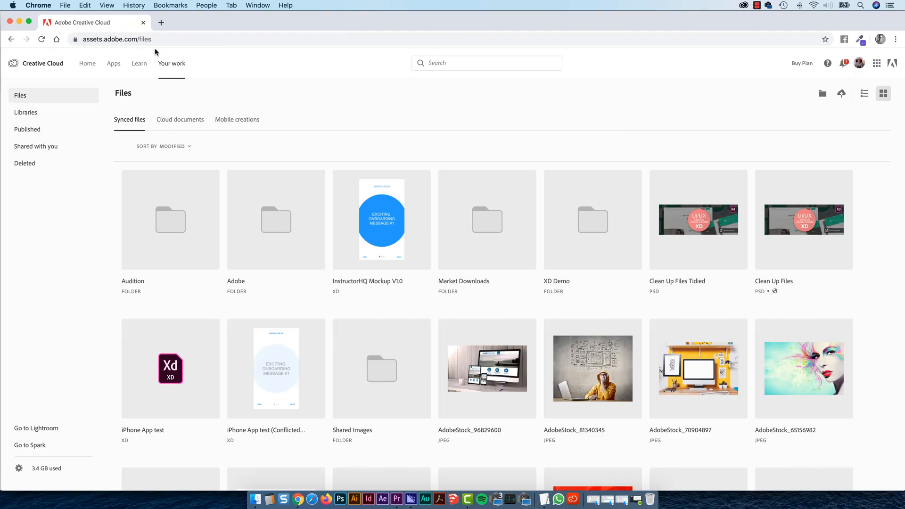
mouse_move(146, 48)
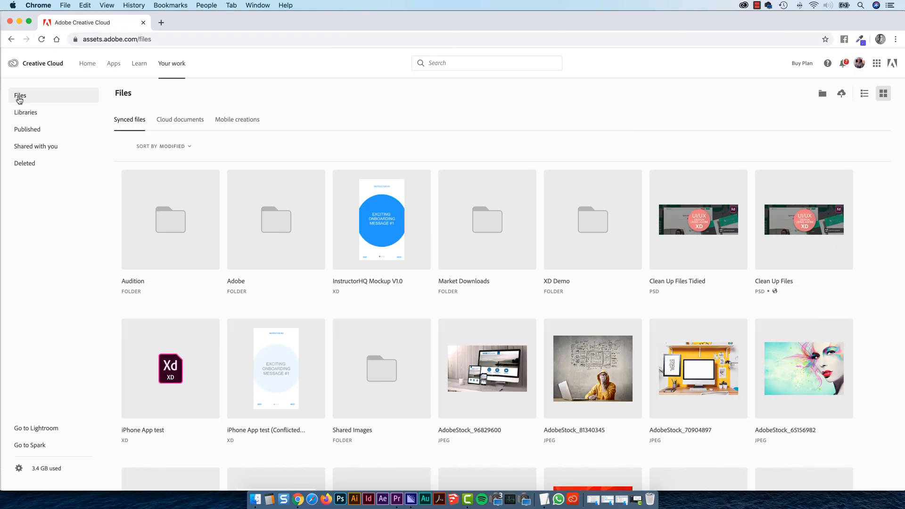
mouse_move(672, 115)
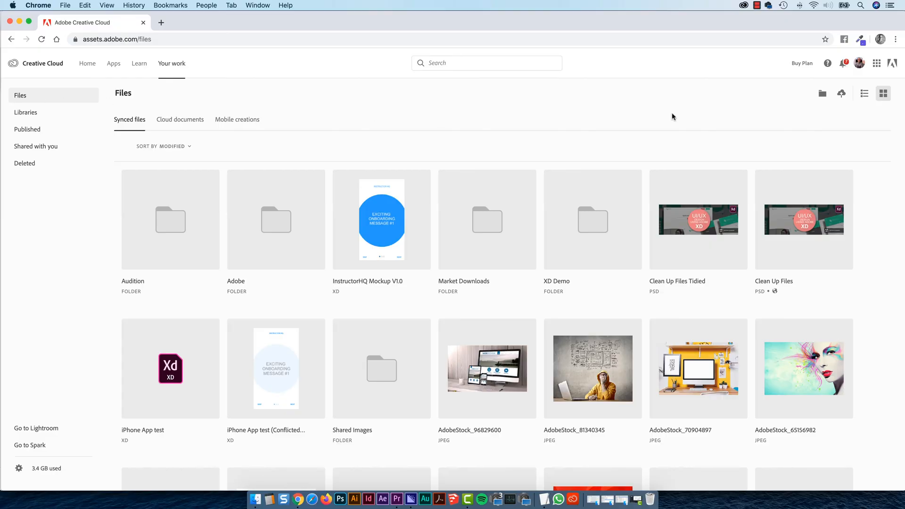
Step: Create a new Creative Cloud folder named 'BYOL - PS - Feb 2020'
click(822, 92)
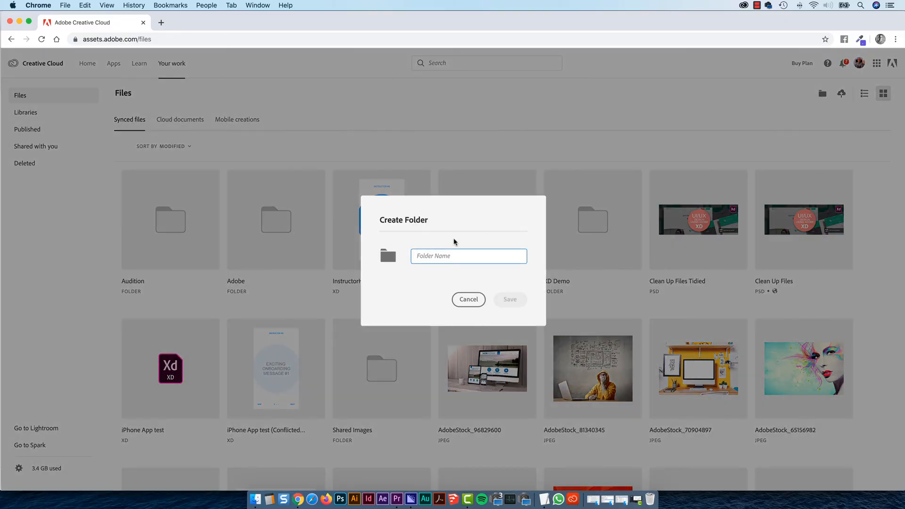
mouse_move(632, 155)
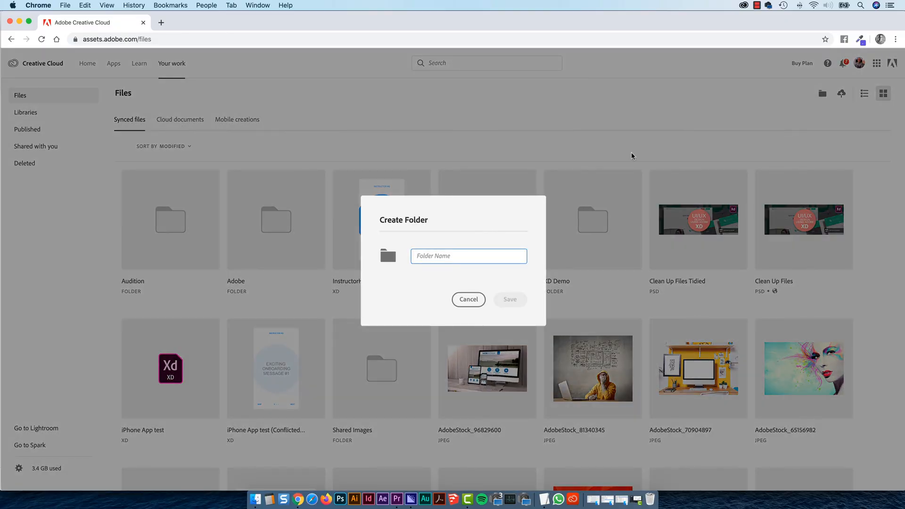
text(BYOL - PS - Feb 2020)
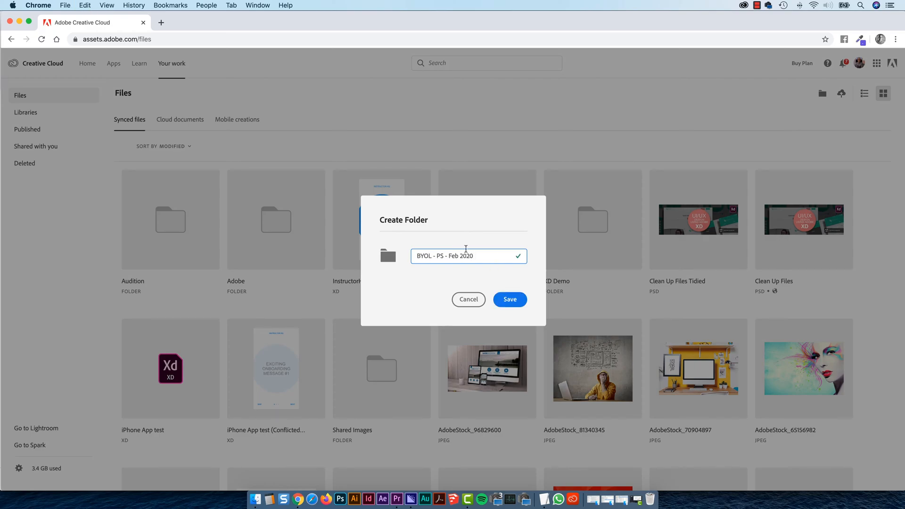
click(509, 300)
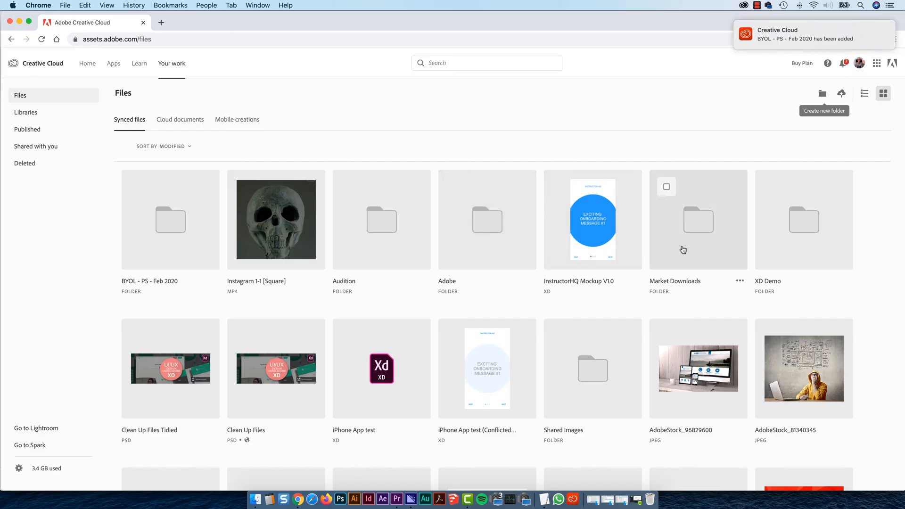
mouse_move(168, 229)
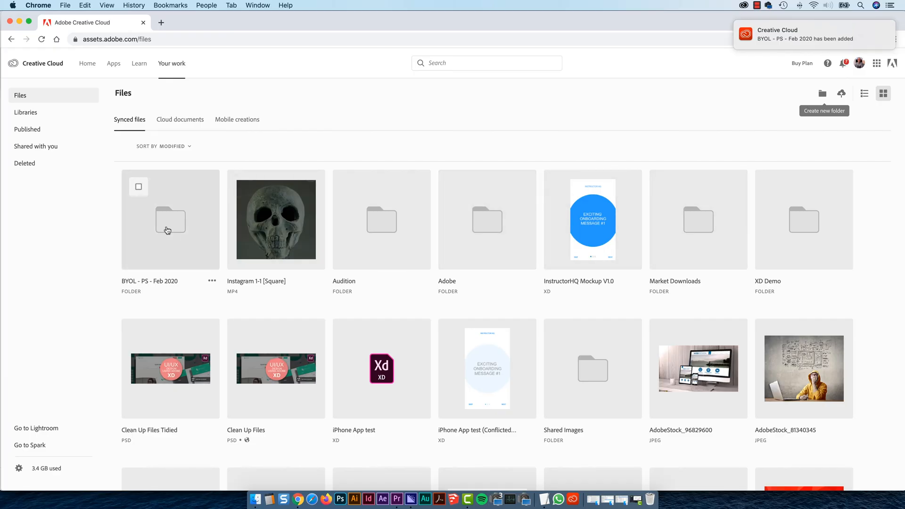
Step: Upload the Instagram Stories 9-16 MP4 from Finder into the BYOL - PS - Feb 2020 folder
double_click(170, 220)
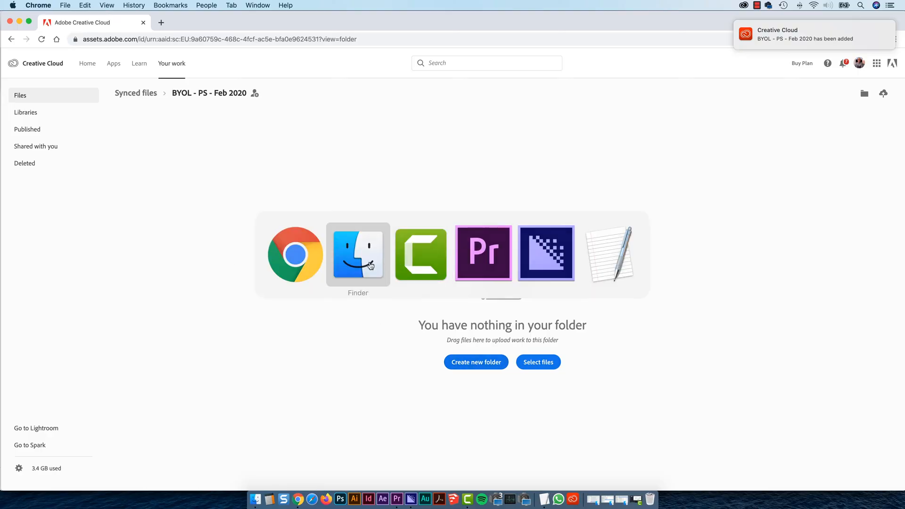
click(358, 255)
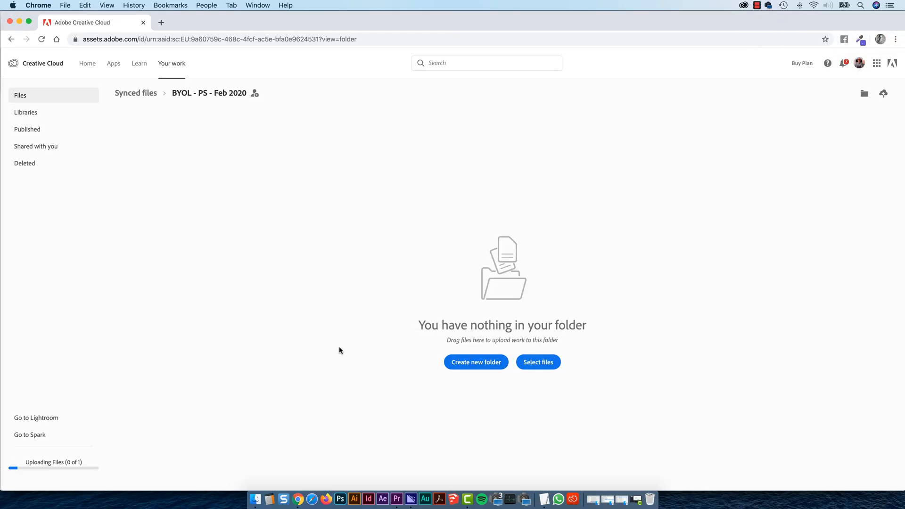
mouse_move(27, 458)
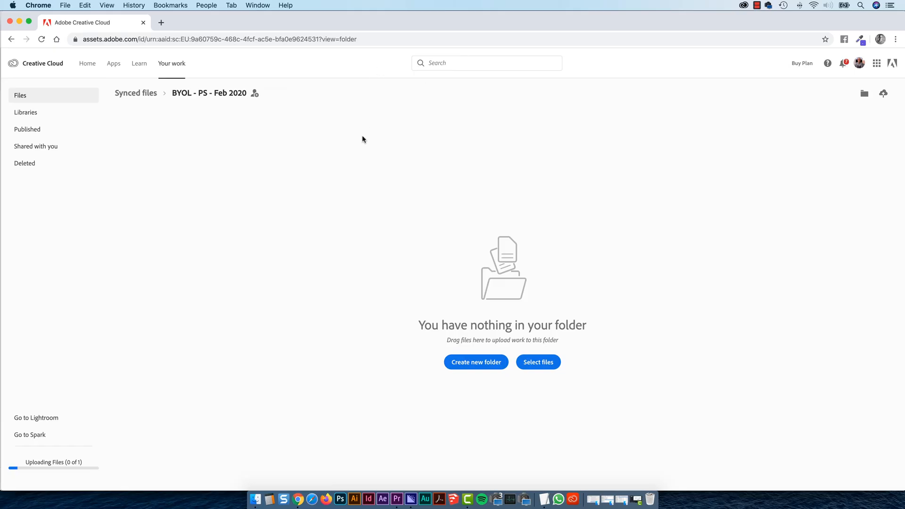
mouse_move(305, 290)
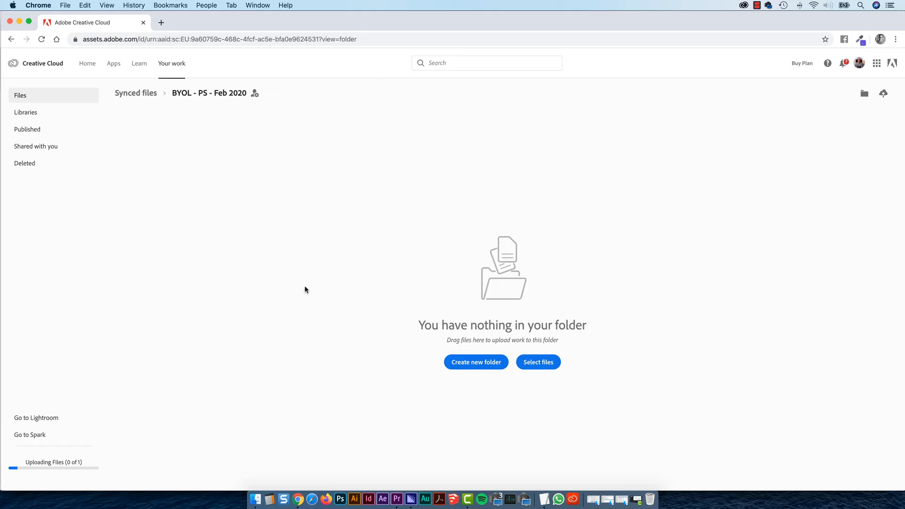
mouse_move(296, 275)
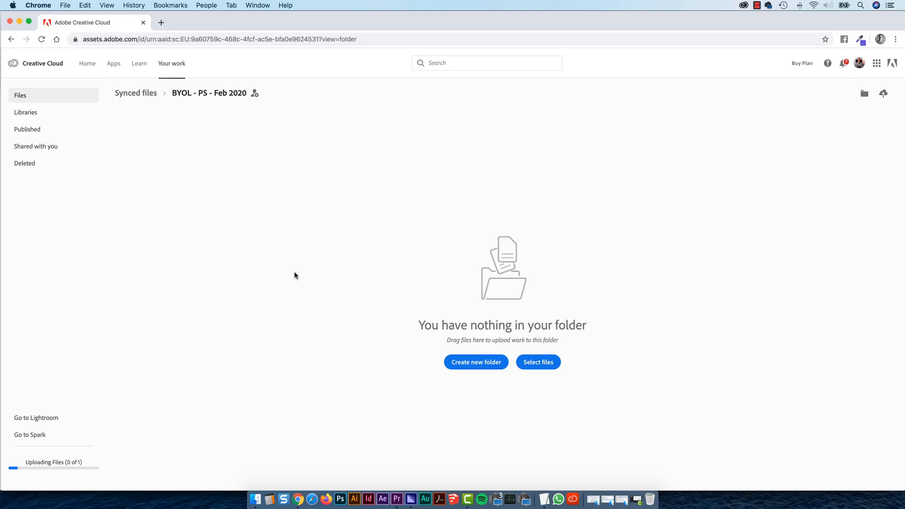
mouse_move(305, 245)
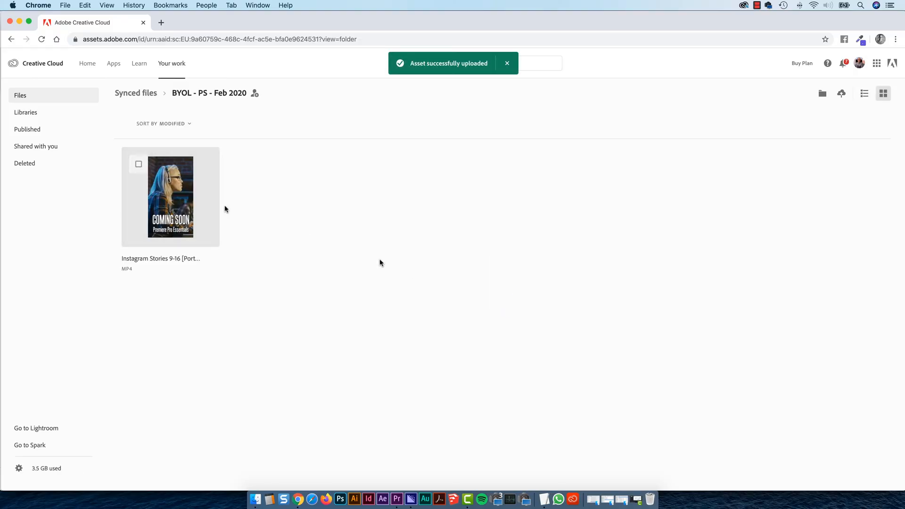
click(507, 63)
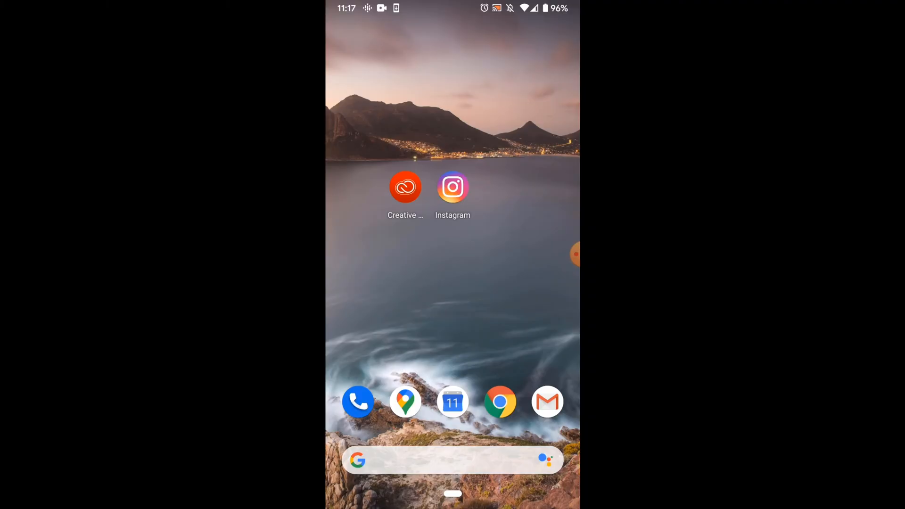
Step: Launch the Creative Cloud app on the Android phone to see the synced files
click(406, 187)
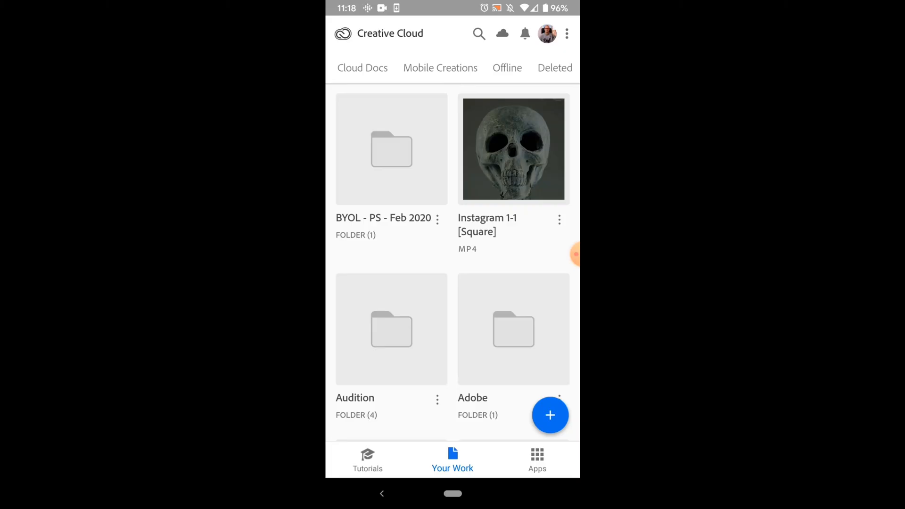
Step: Check inside the BYOL - PS - Feb 2020 folder and return to the top-level files
click(391, 149)
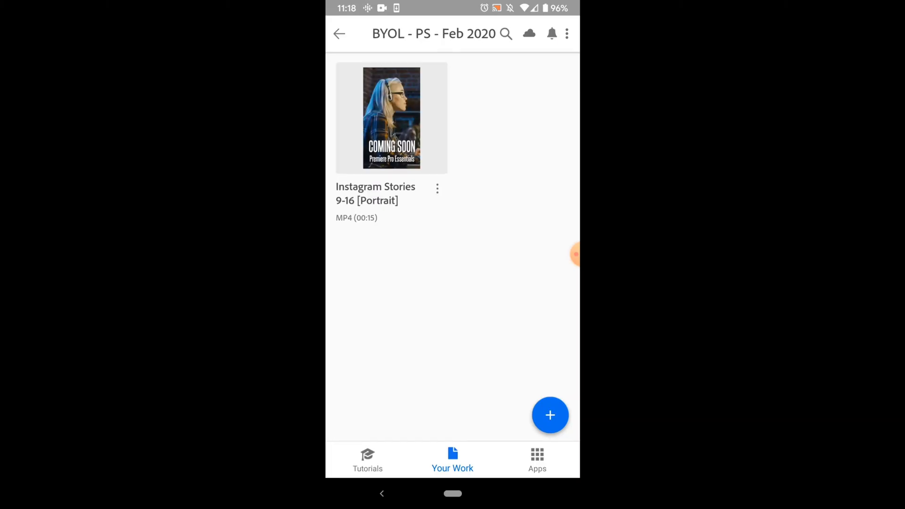
click(340, 34)
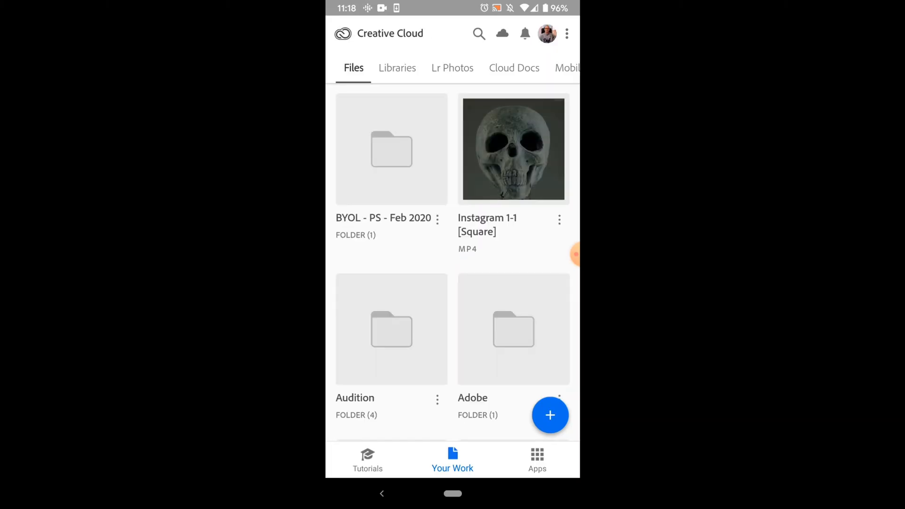
Step: Download Instagram 1-1 [Square].mp4 to the phone and return to the home screen
click(559, 218)
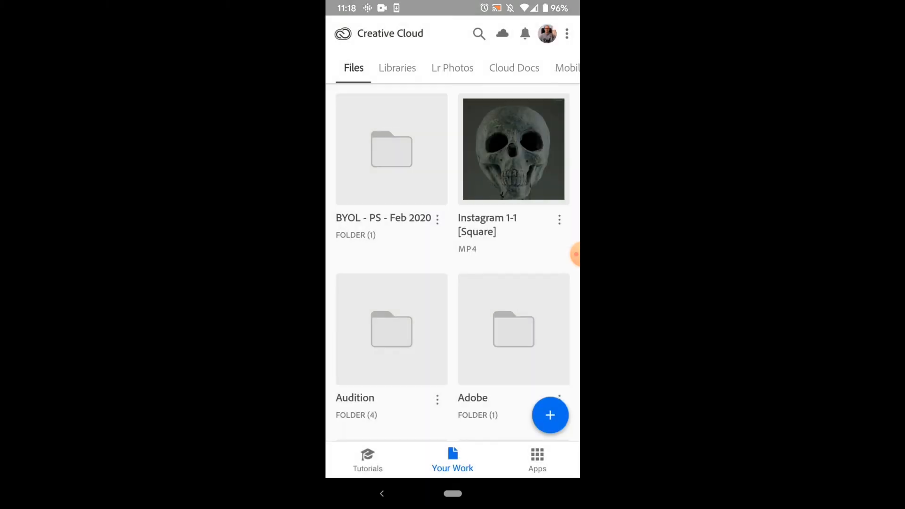
click(559, 219)
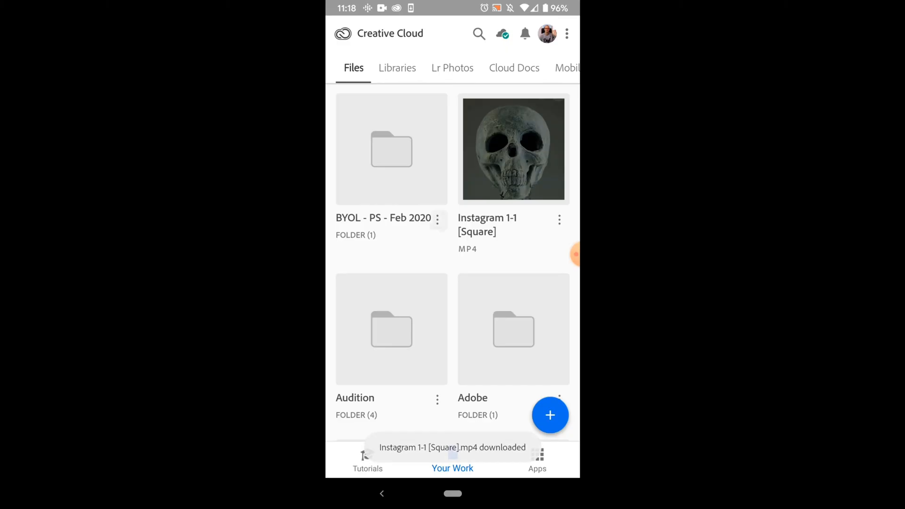
click(391, 149)
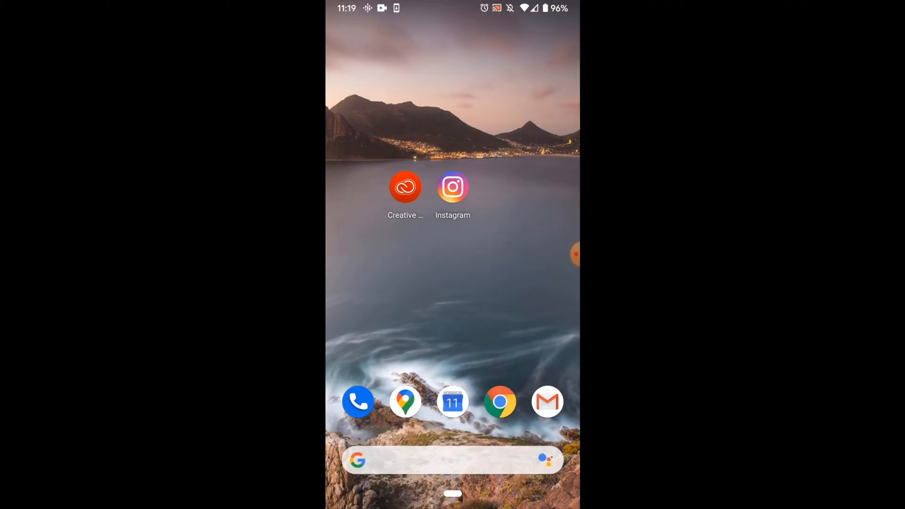
Step: Launch Instagram and start a new post from the gallery picker
click(452, 188)
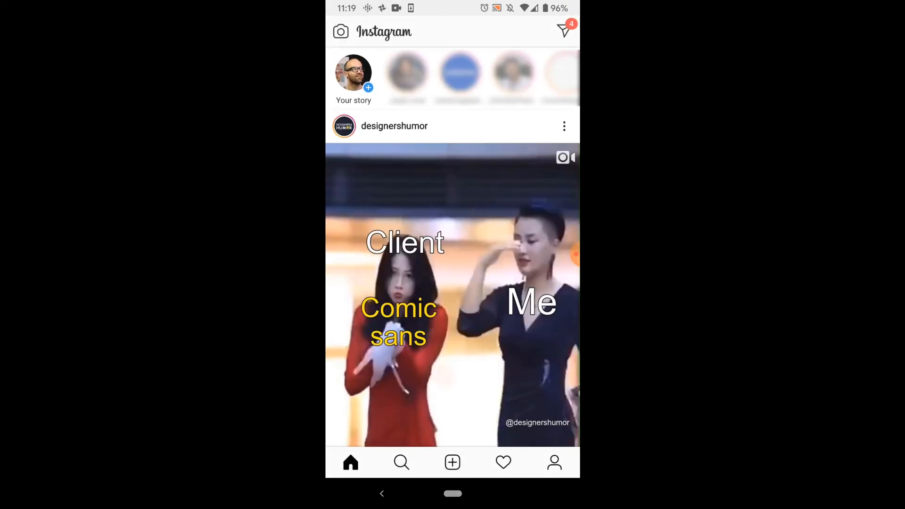
scroll(down, 3)
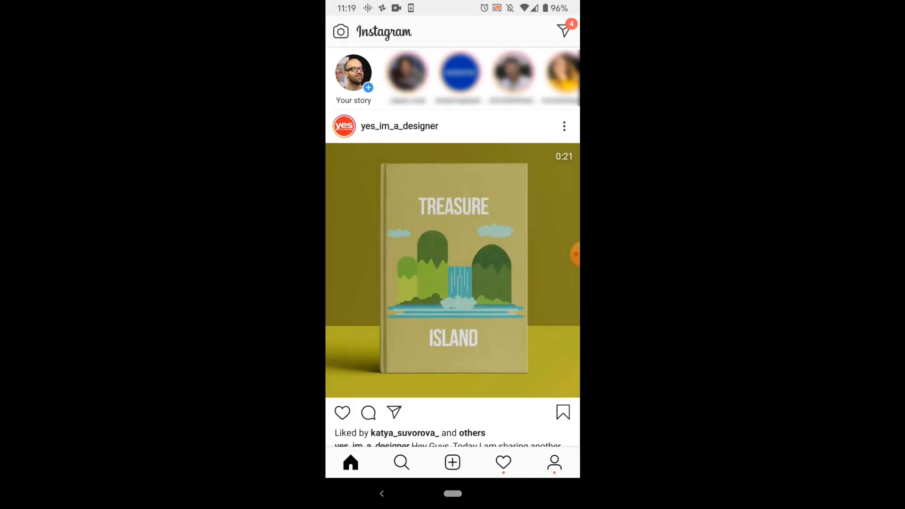
click(452, 463)
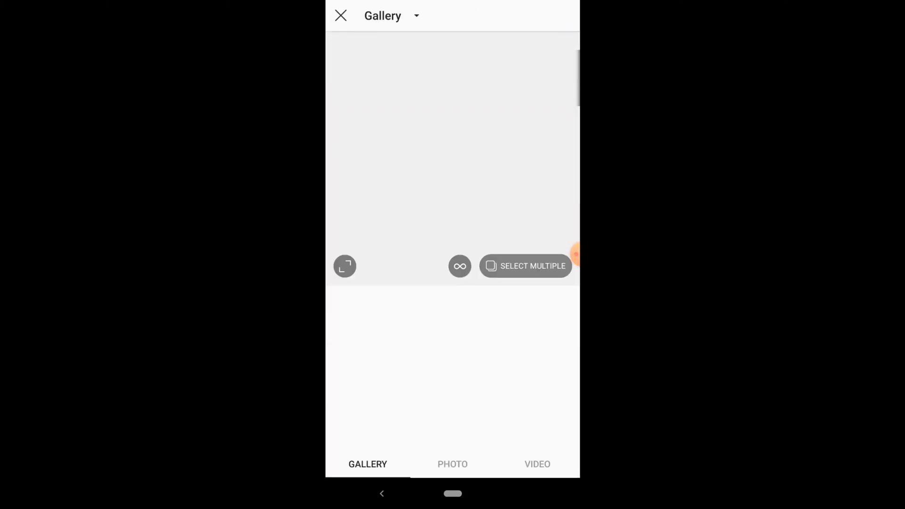